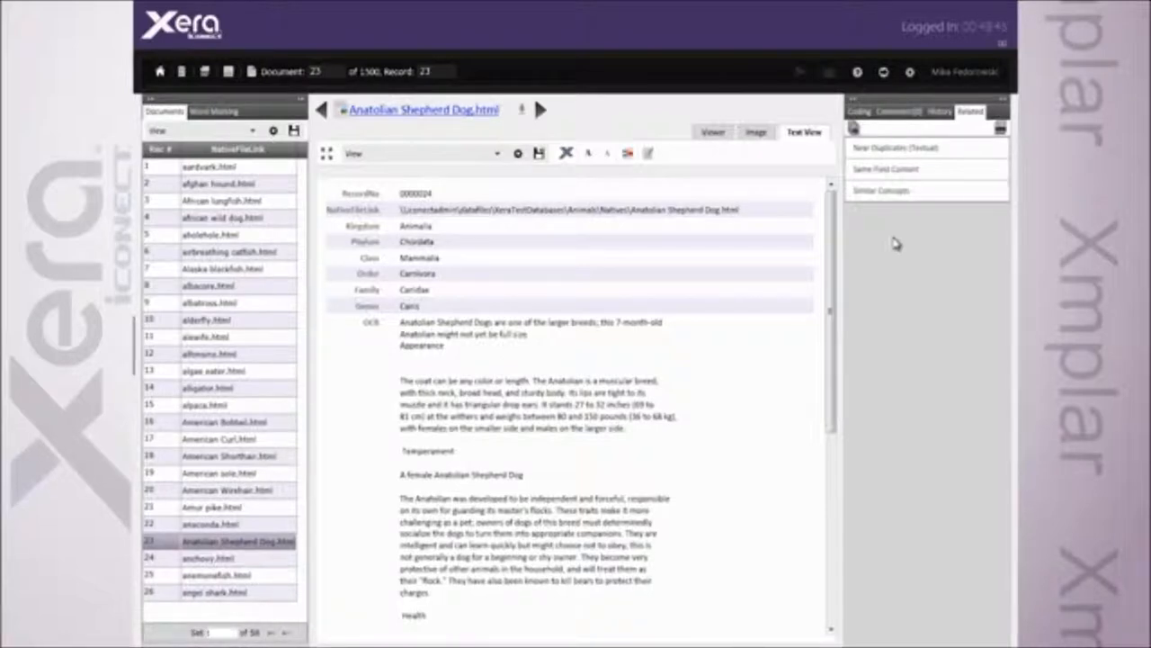
{"action": "mouse_move", "coordinate": [616, 302]}
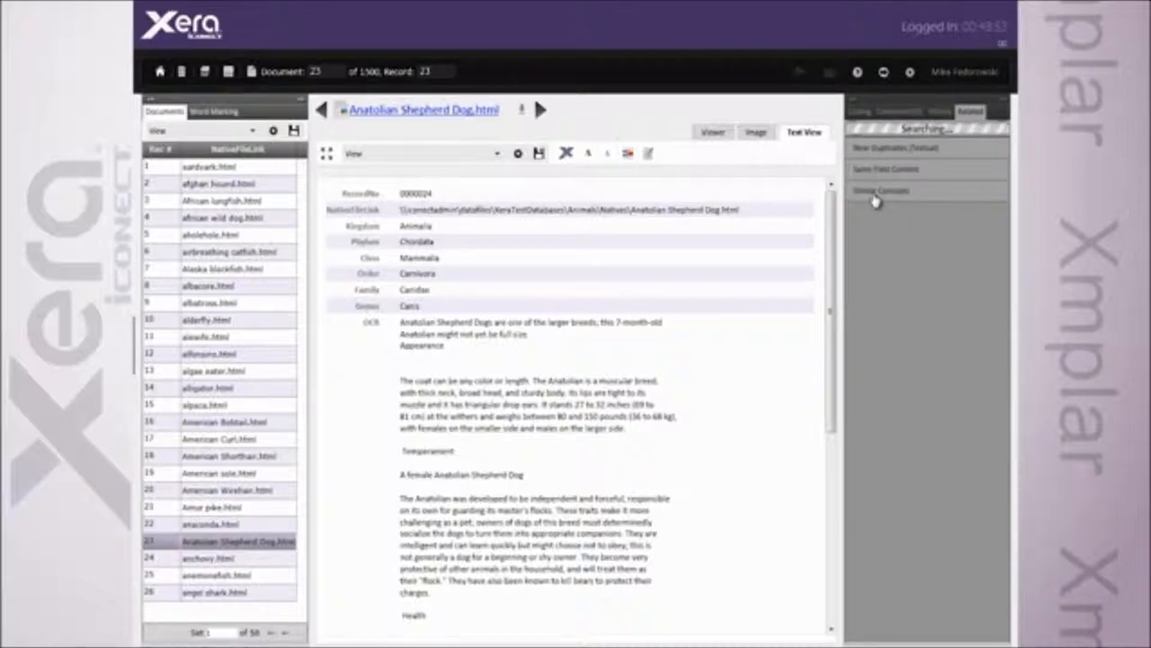
List documents with concepts similar to the Anatolian Shepherd Dog record via Similar Concepts
{"action": "left_click", "coordinate": [879, 190]}
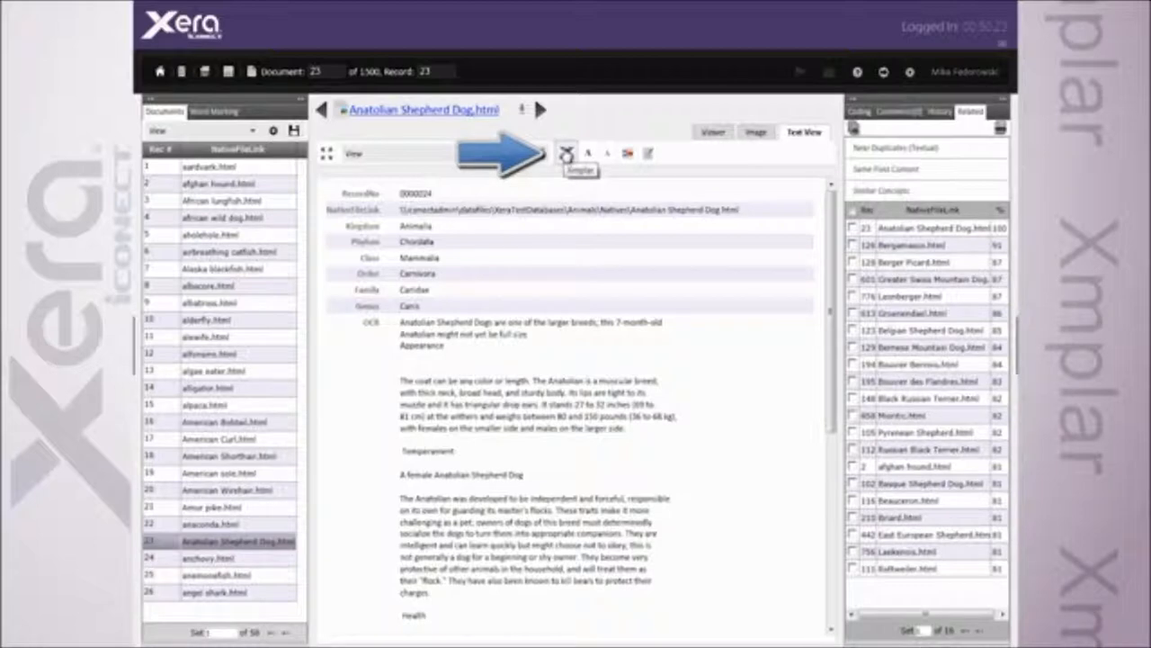
Choose the Protective Herding Dogs exemplar from the Xmplar custom find-similar list and view its passages
{"action": "left_click", "coordinate": [564, 153]}
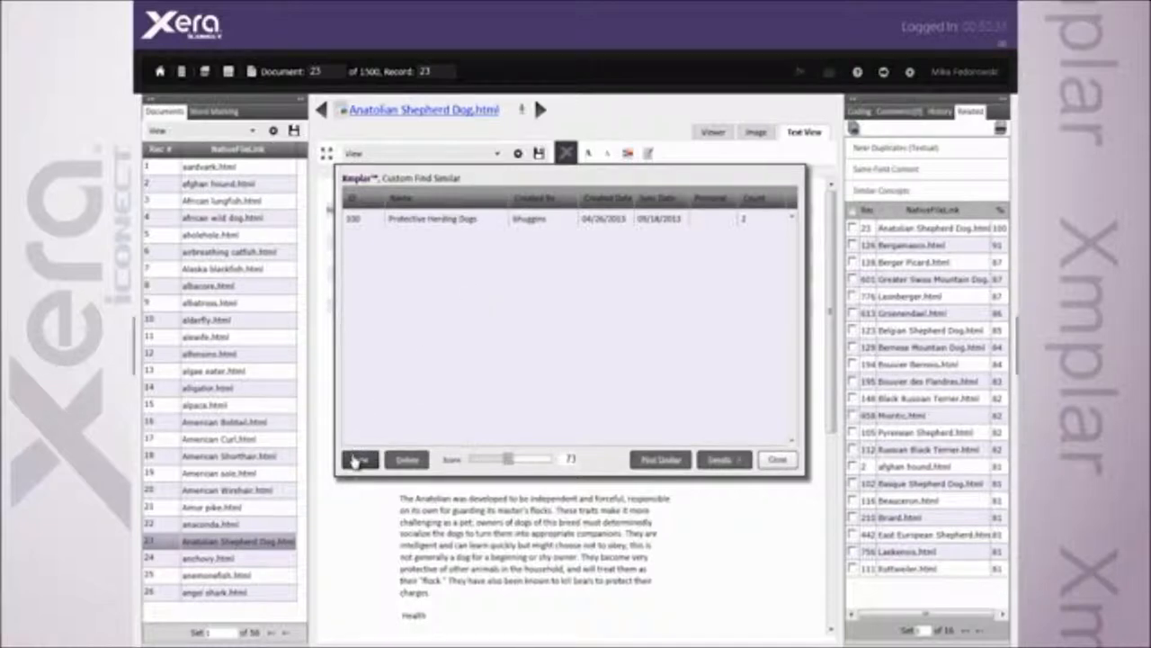
{"action": "left_click", "coordinate": [360, 461]}
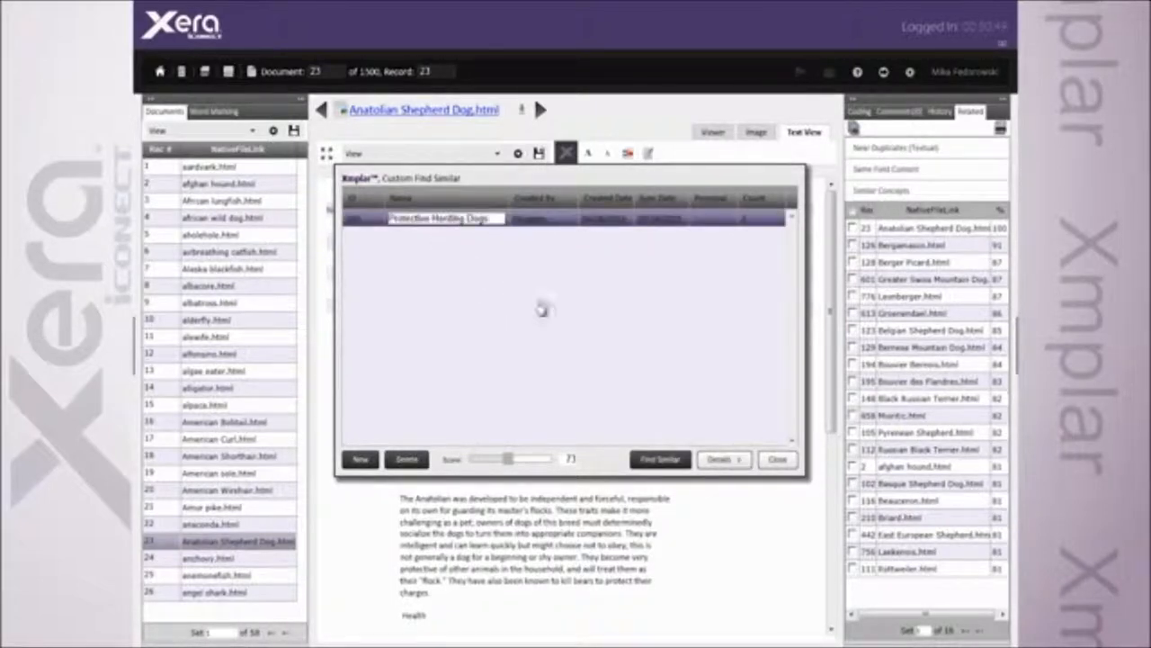
{"action": "left_click", "coordinate": [720, 460]}
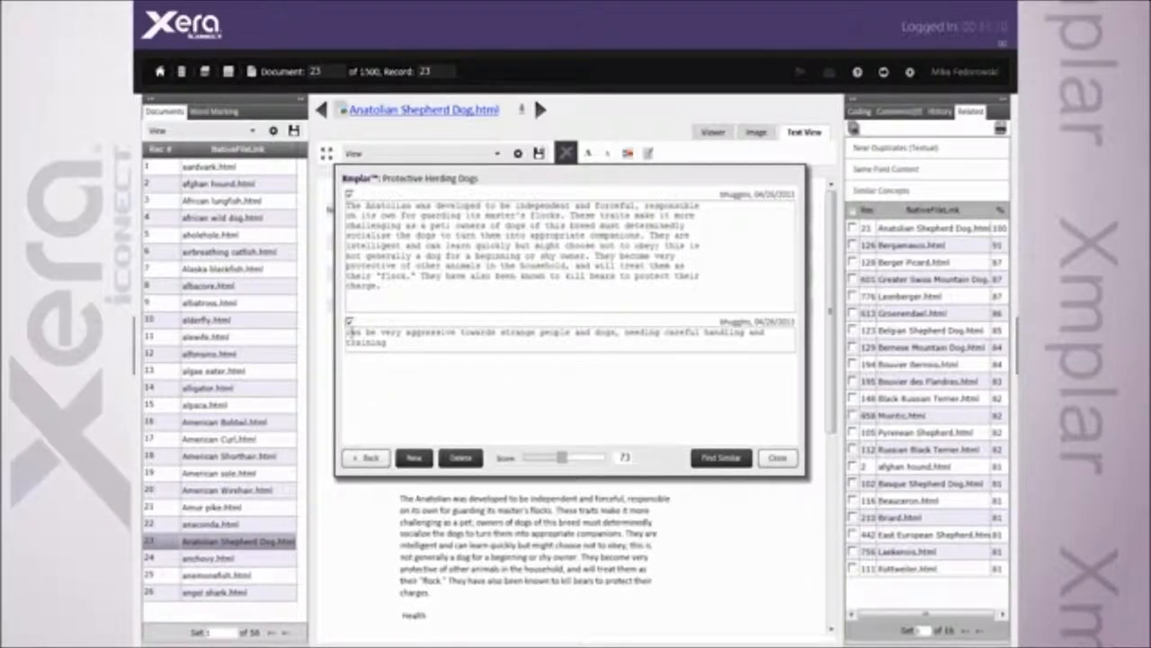
Show both saved sample passages of the Protective Herding Dogs exemplar
{"action": "double_click", "coordinate": [414, 331]}
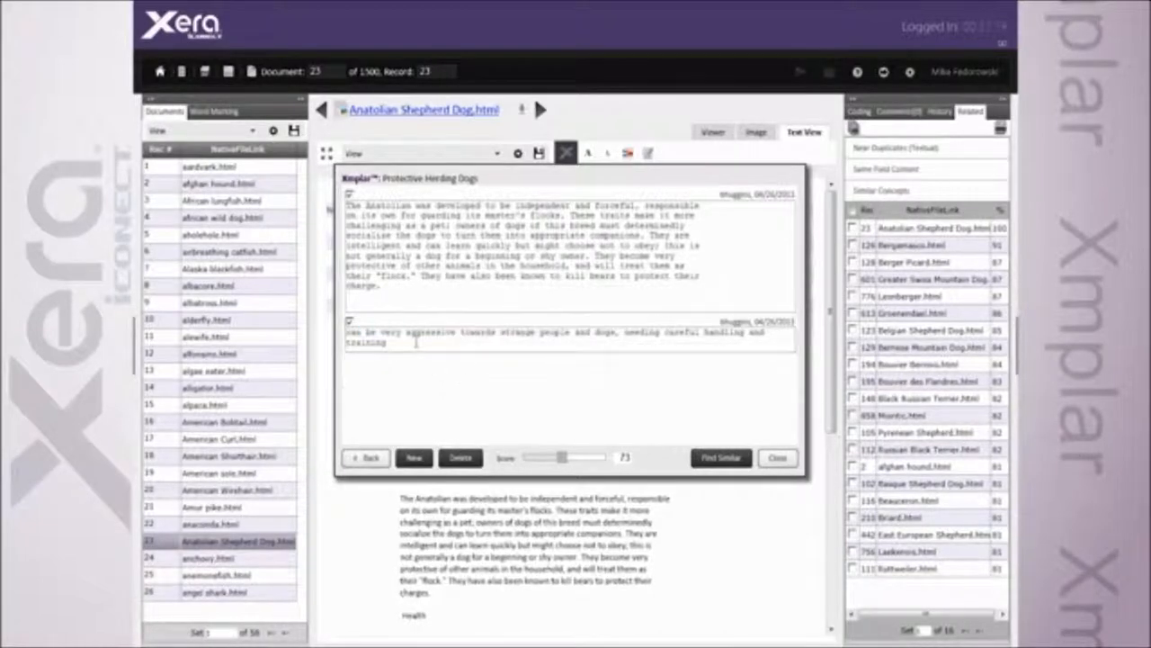
{"action": "mouse_move", "coordinate": [536, 387]}
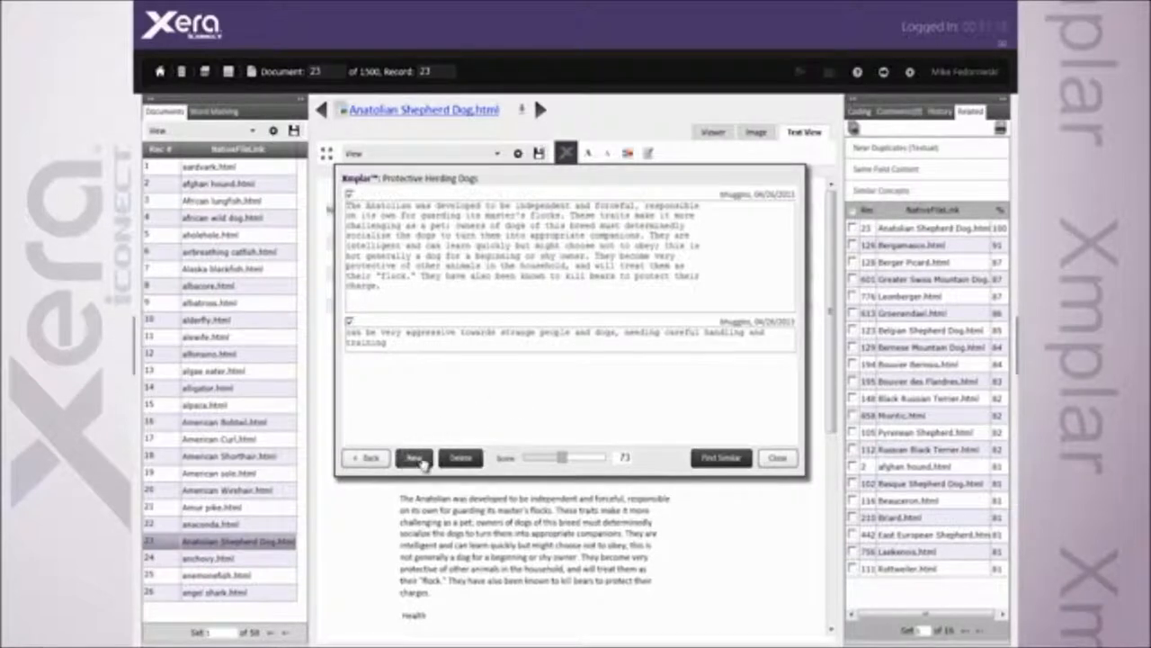
{"action": "mouse_move", "coordinate": [415, 452]}
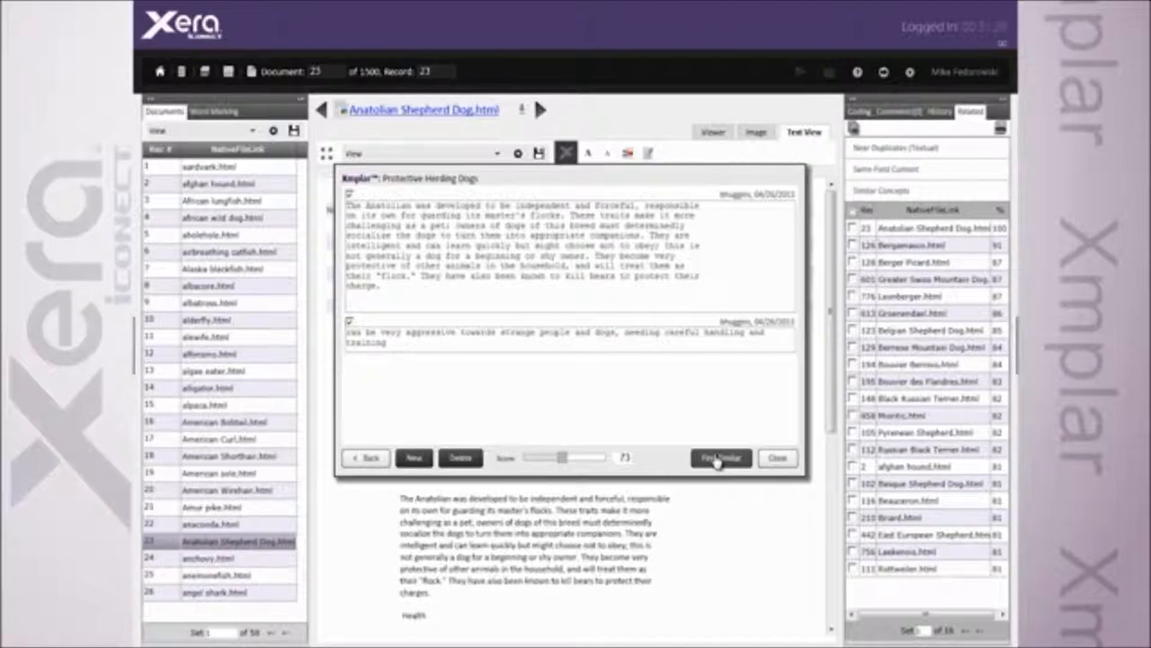
Run Find Similar on the exemplar, loading the 51 matching dog-breed records
{"action": "left_click", "coordinate": [720, 459]}
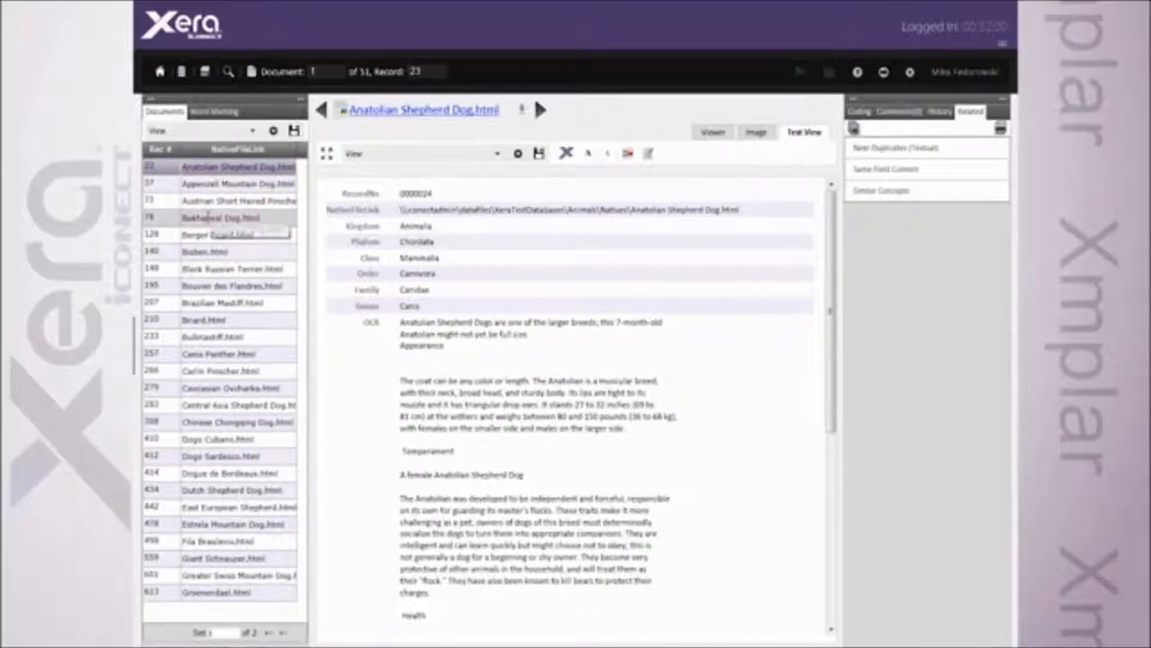
Review the Bakharwal Dog record and select its temperament text
{"action": "left_click", "coordinate": [223, 218]}
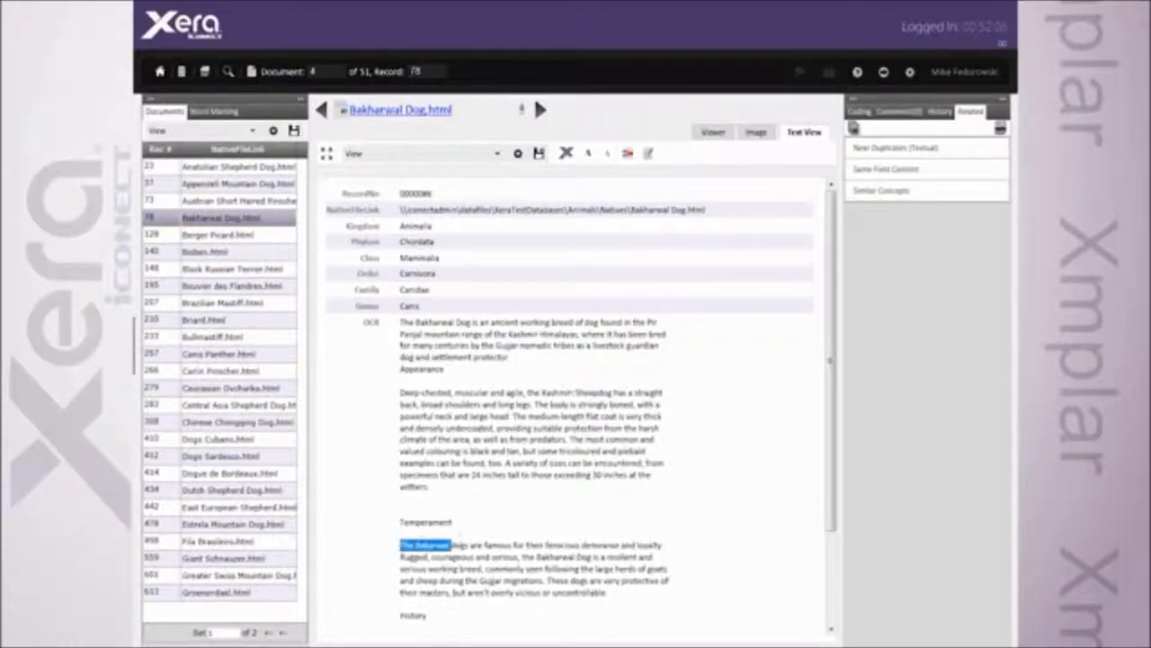
{"action": "left_click_drag", "start_coordinate": [404, 545], "coordinate": [612, 572]}
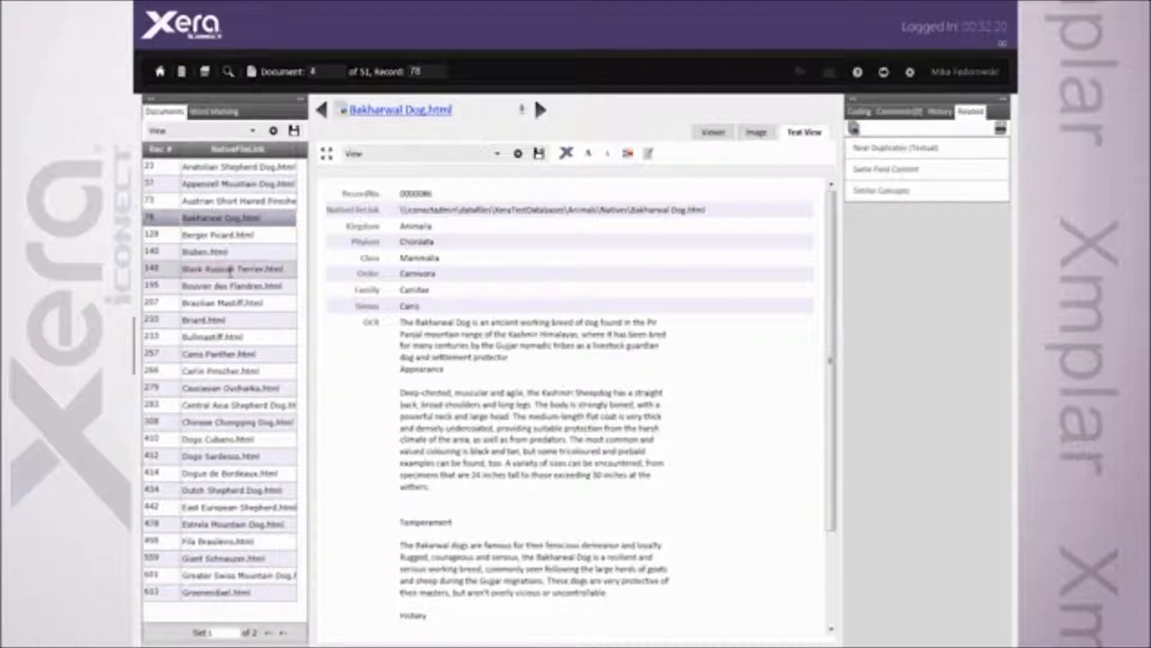
Review the Bisben record and select its sentence about being a good watchdog
{"action": "left_click", "coordinate": [205, 252]}
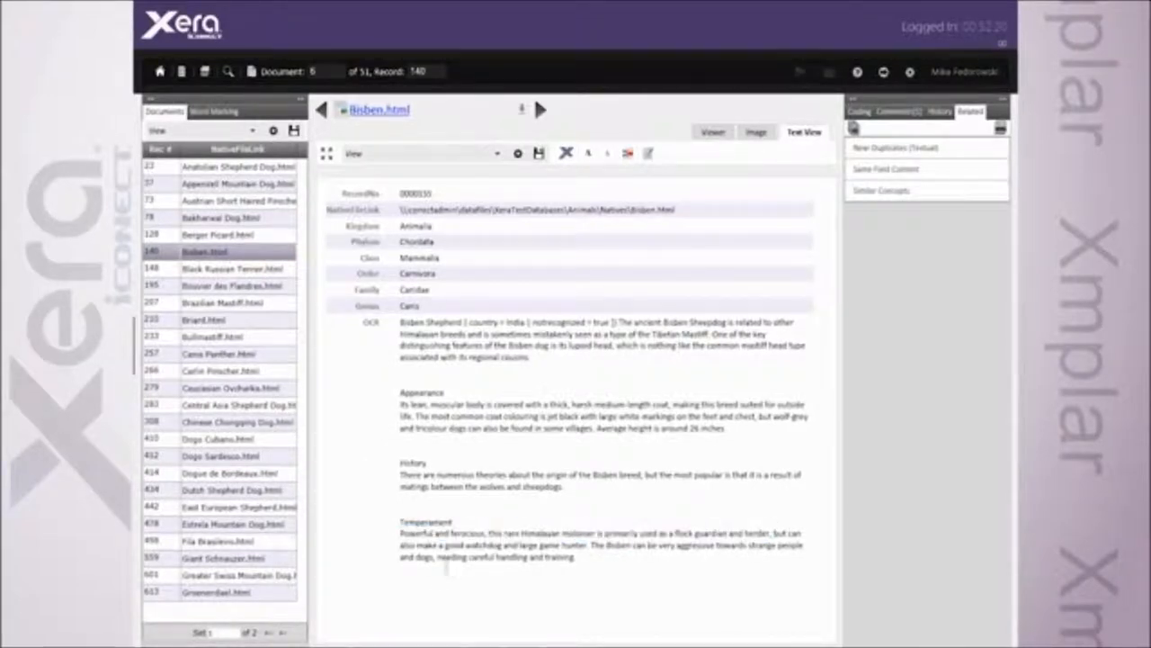
{"action": "left_click_drag", "start_coordinate": [421, 547], "coordinate": [558, 546]}
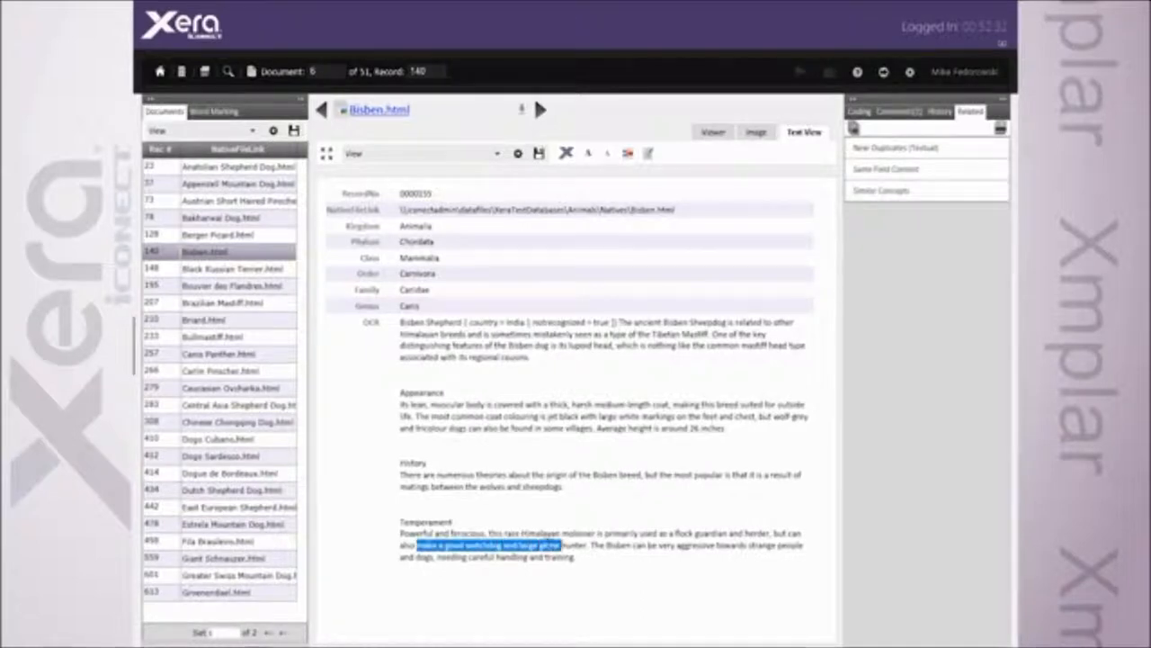